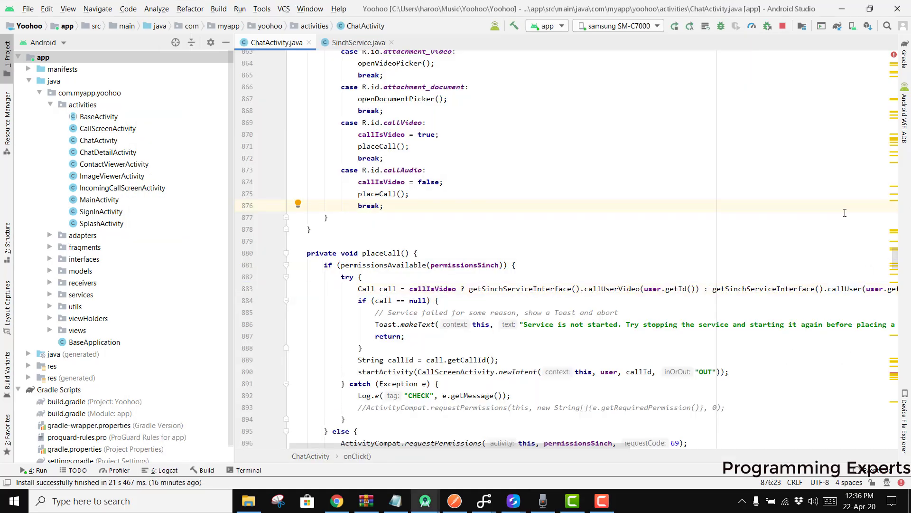
Step: Scroll ChatActivity.java to the callVideo/callAudio onClick cases that trigger placeCall()
scroll("up", 3)
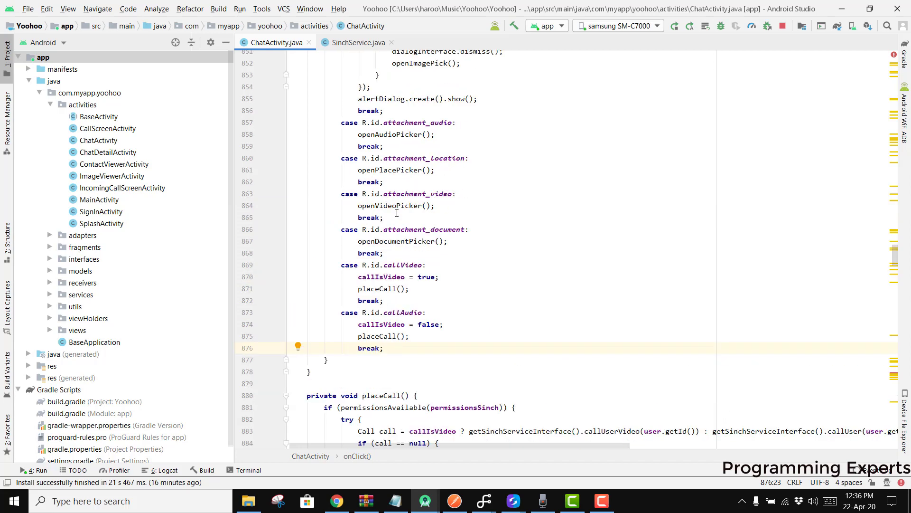
scroll("up", 3)
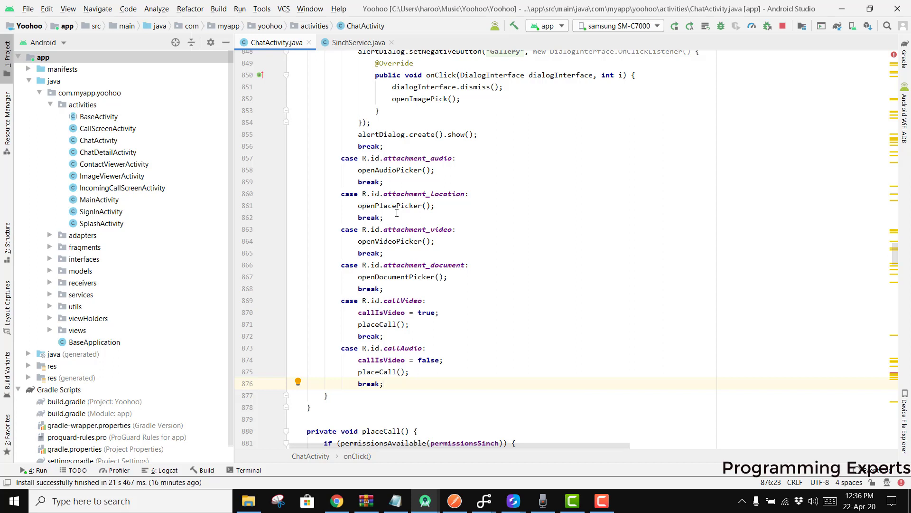
mouse_move(579, 384)
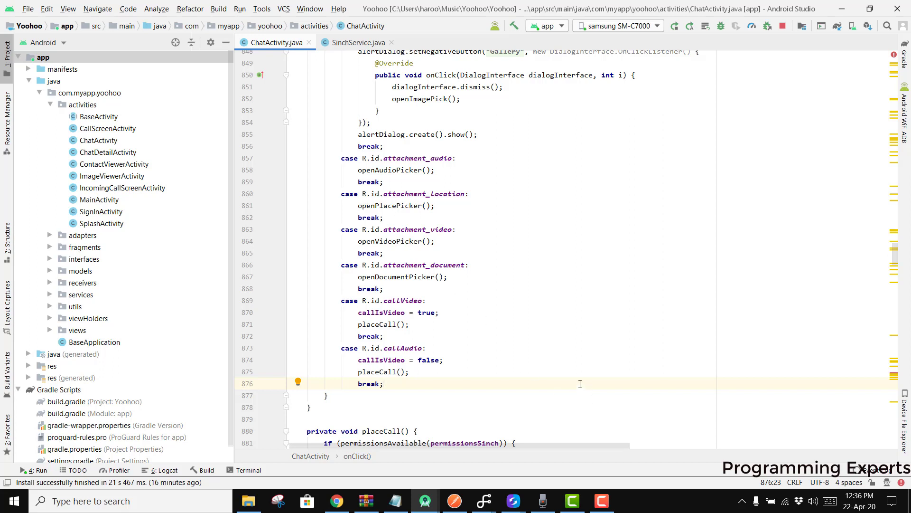
mouse_move(553, 323)
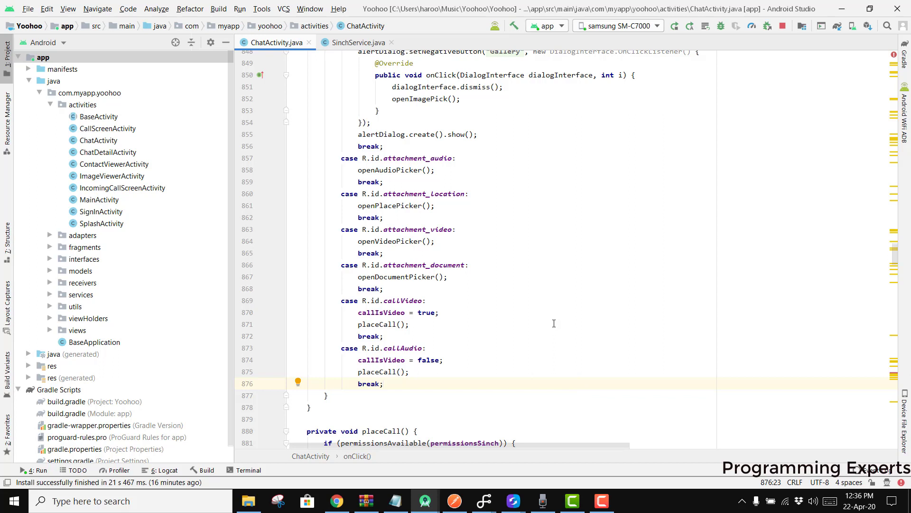
mouse_move(545, 465)
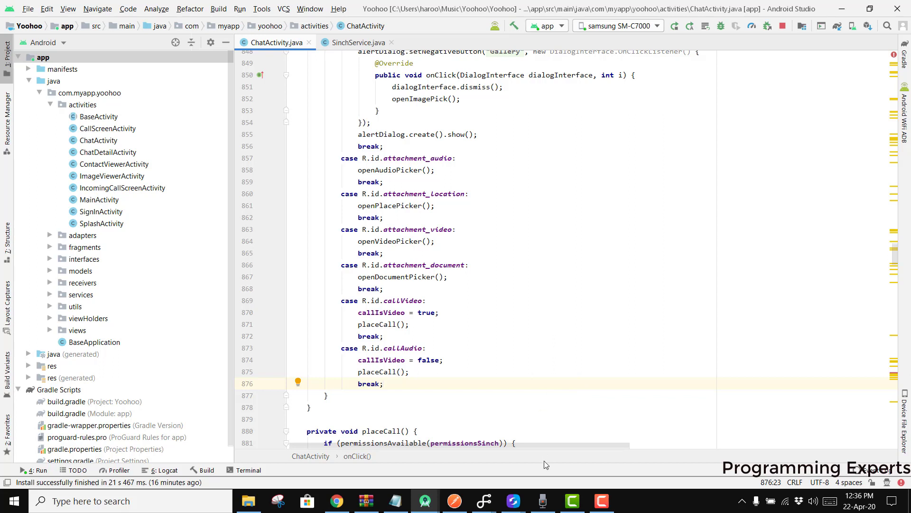
mouse_move(428, 297)
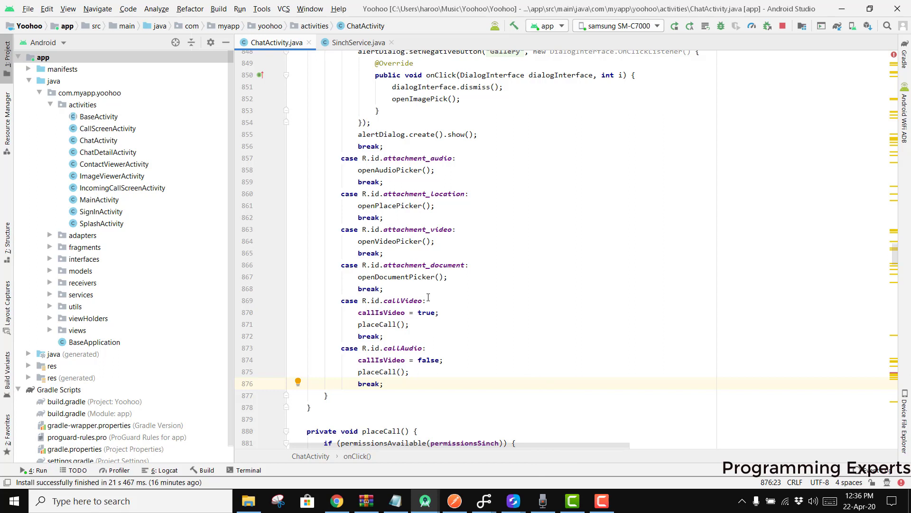
mouse_move(436, 297)
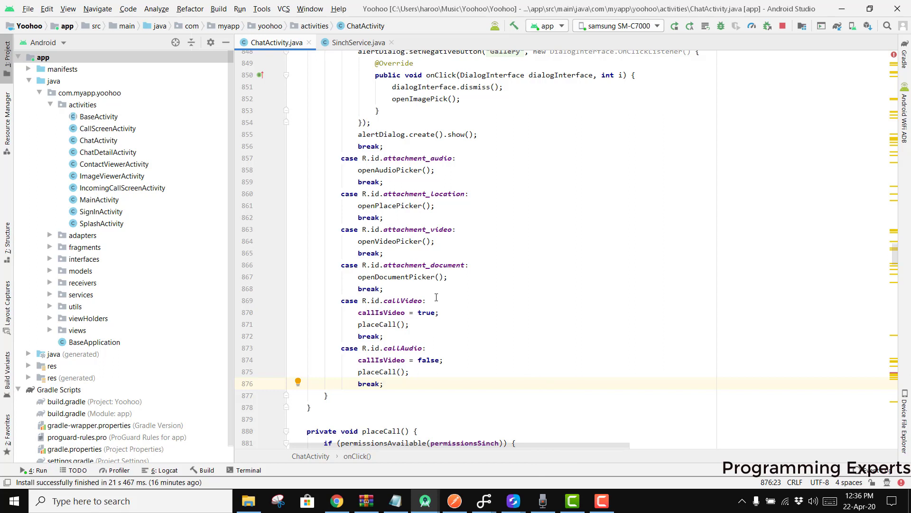
mouse_move(446, 300)
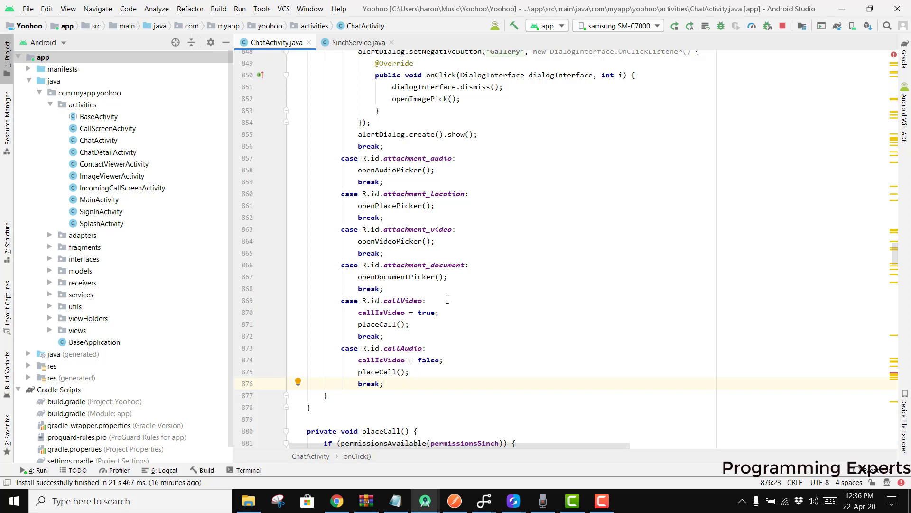
mouse_move(541, 501)
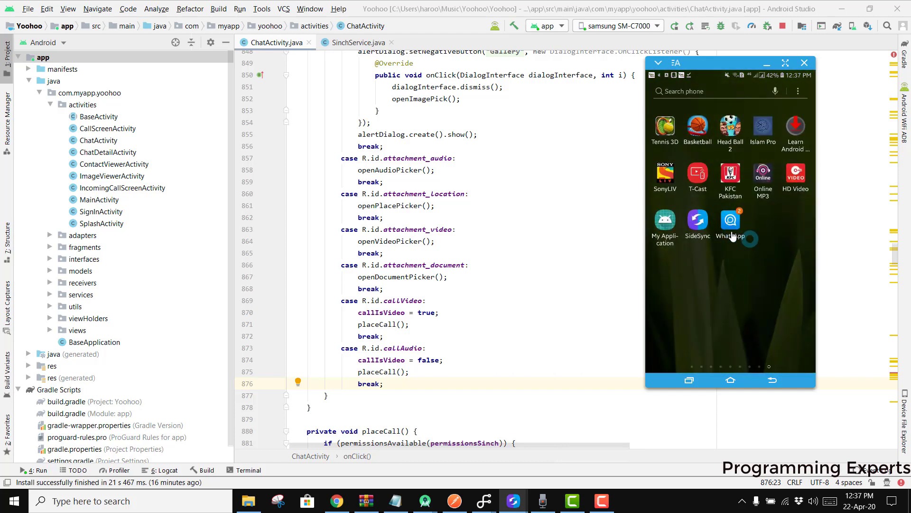
Step: Launch the chat app on both phones and send "Hey how are you?" from the first phone
left_click(730, 221)
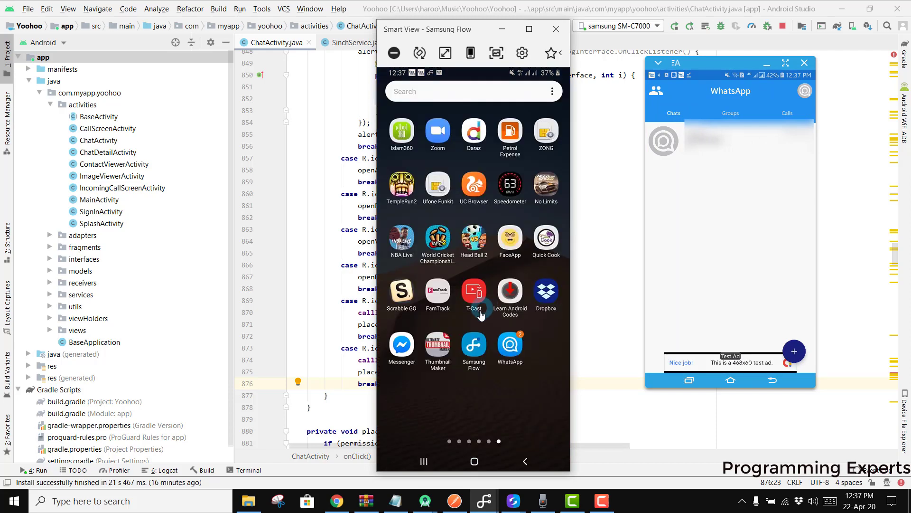
left_click(510, 349)
type("Hey how are you?")
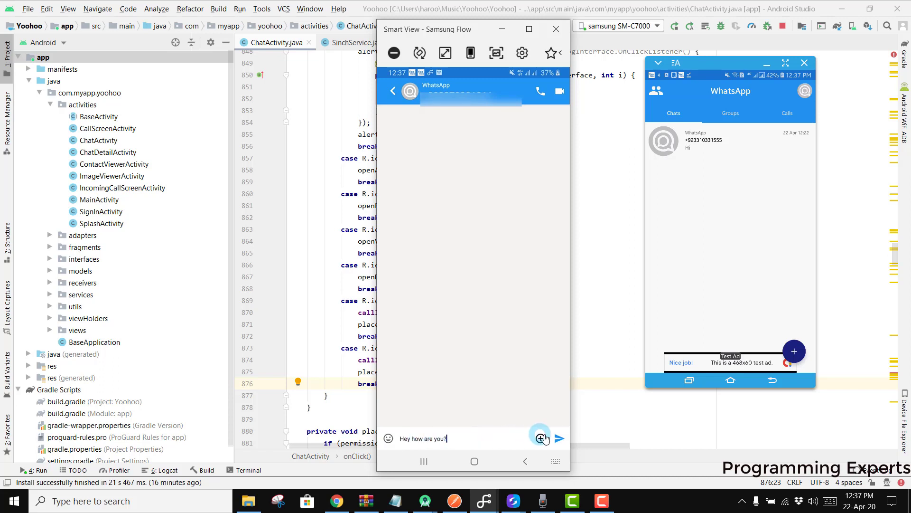
left_click(558, 438)
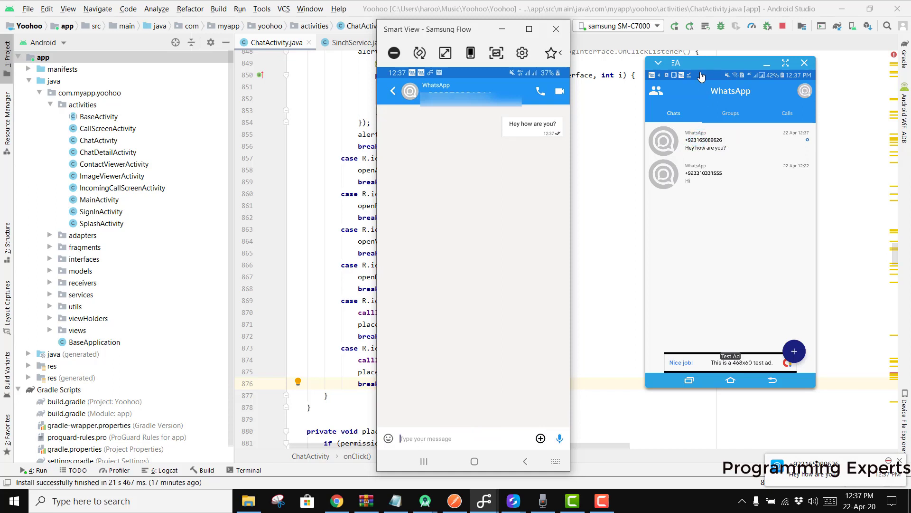
Step: Reply "Hi i am fine" from the second phone's new conversation
left_click(705, 139)
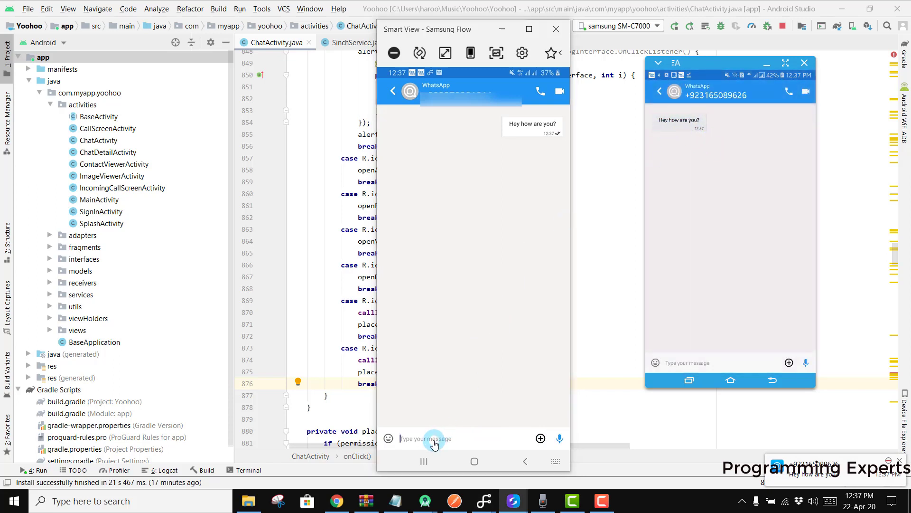
mouse_move(558, 139)
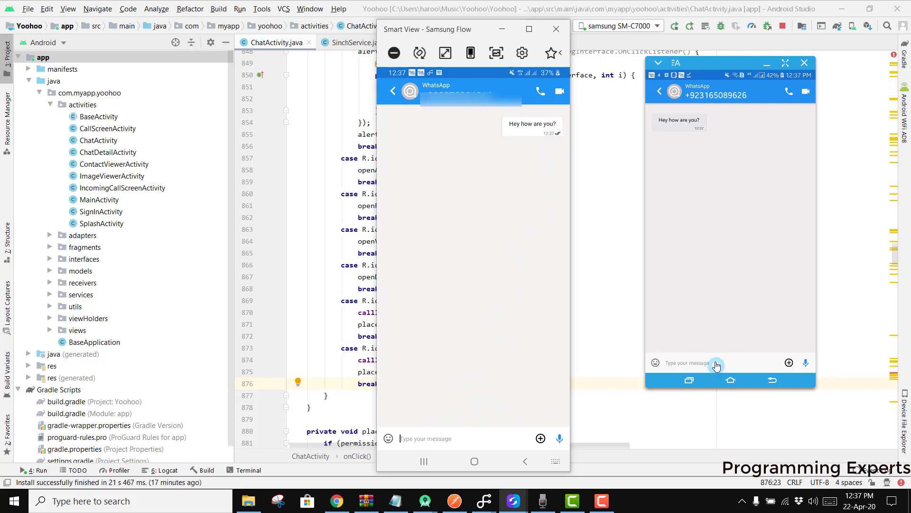
type("Hi i am fine")
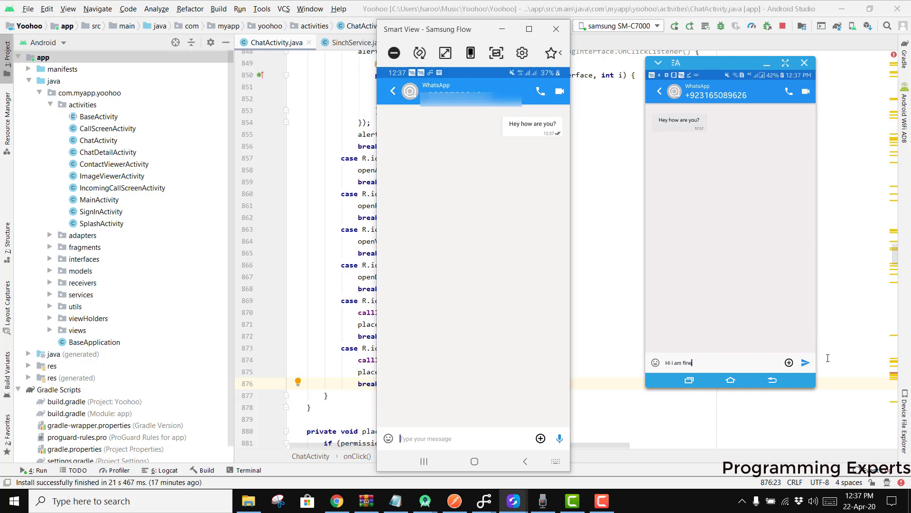
left_click(806, 361)
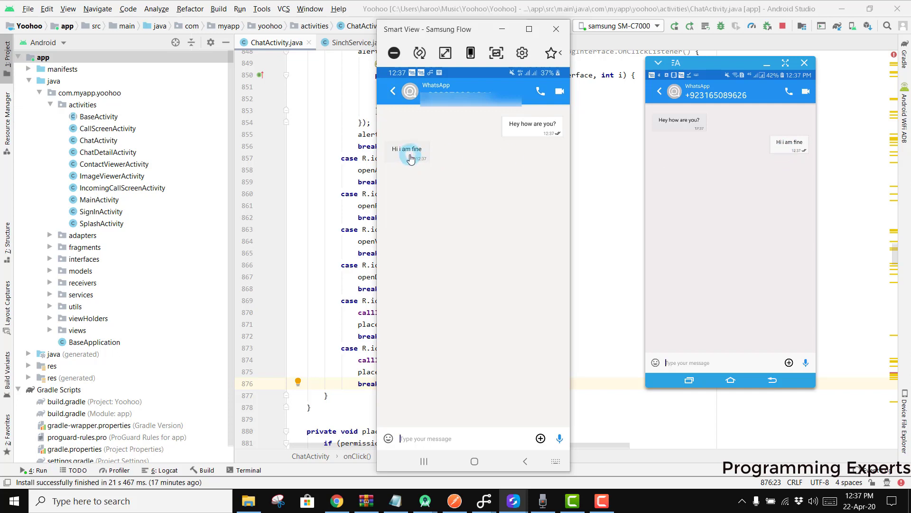
mouse_move(558, 92)
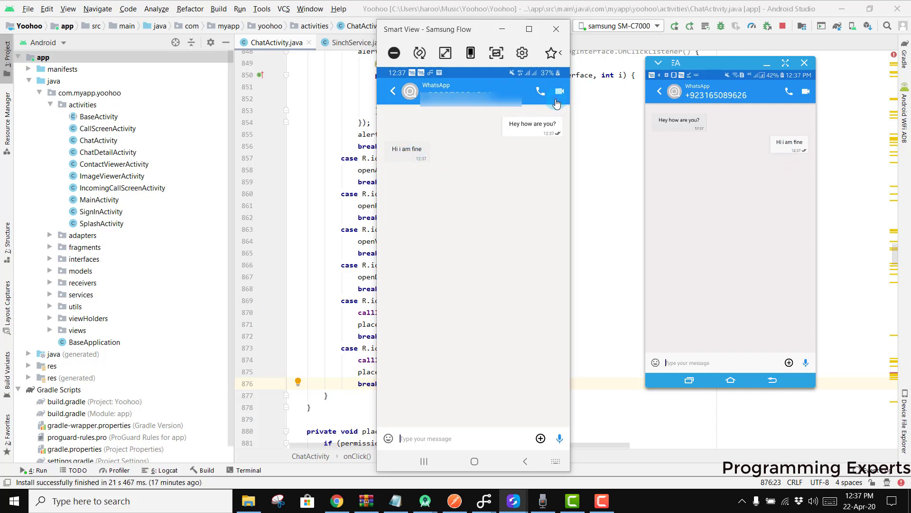
mouse_move(558, 97)
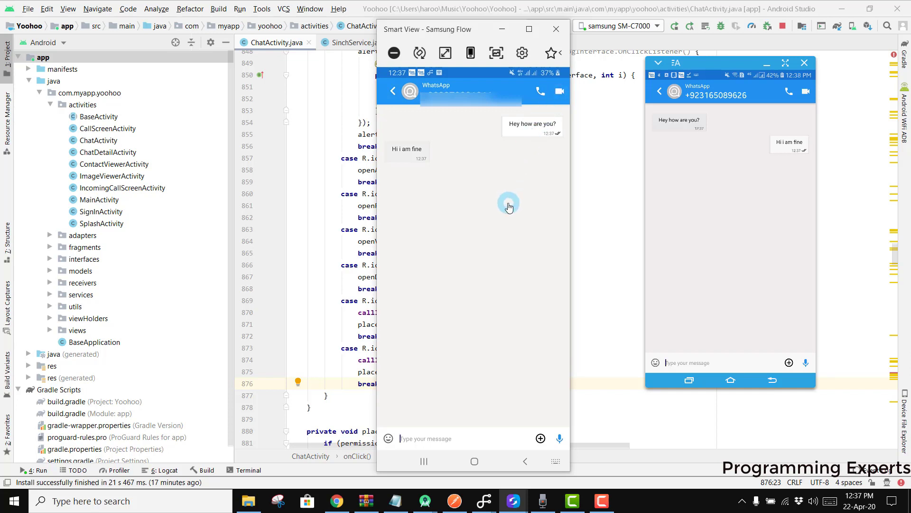
mouse_move(521, 156)
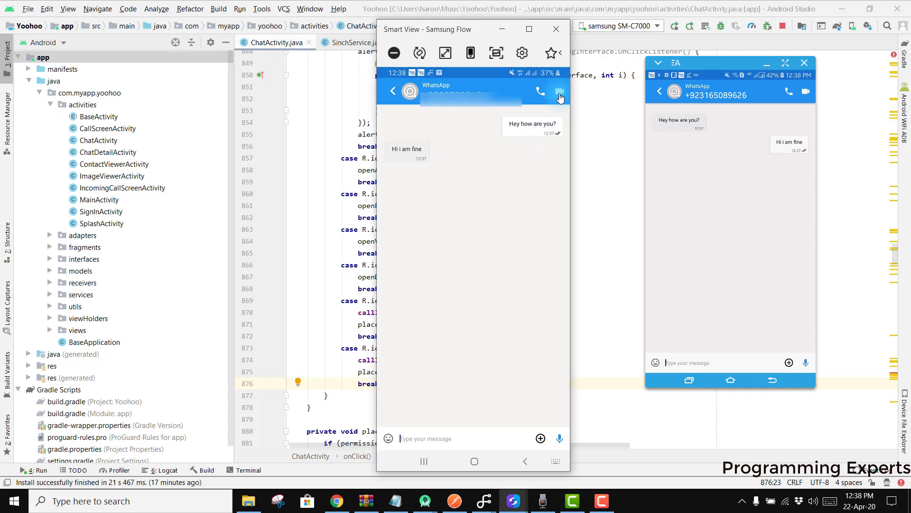
Step: Start a video call, answer it on the other phone, then end the call
left_click(559, 92)
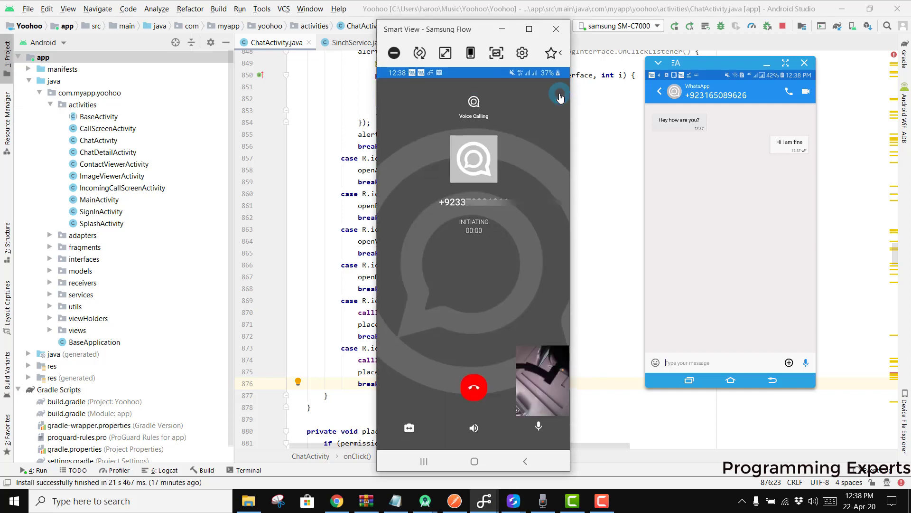
left_click(804, 91)
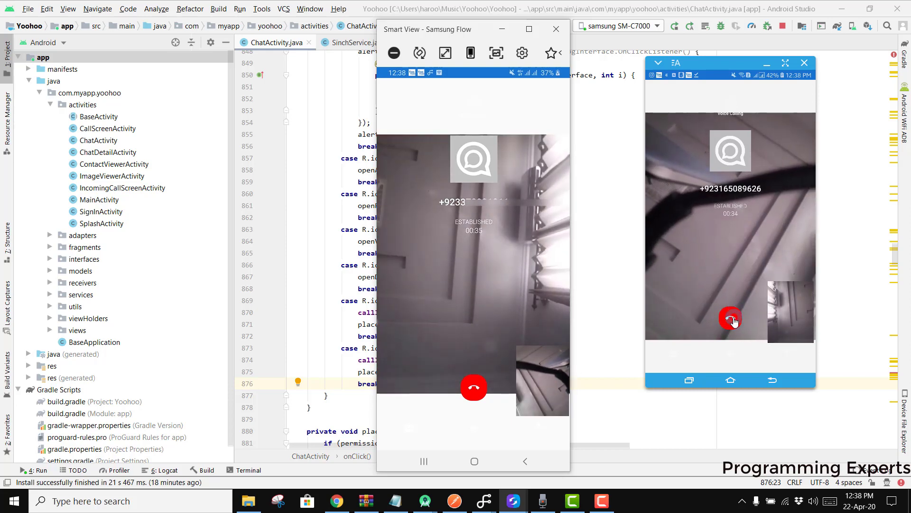
left_click(731, 320)
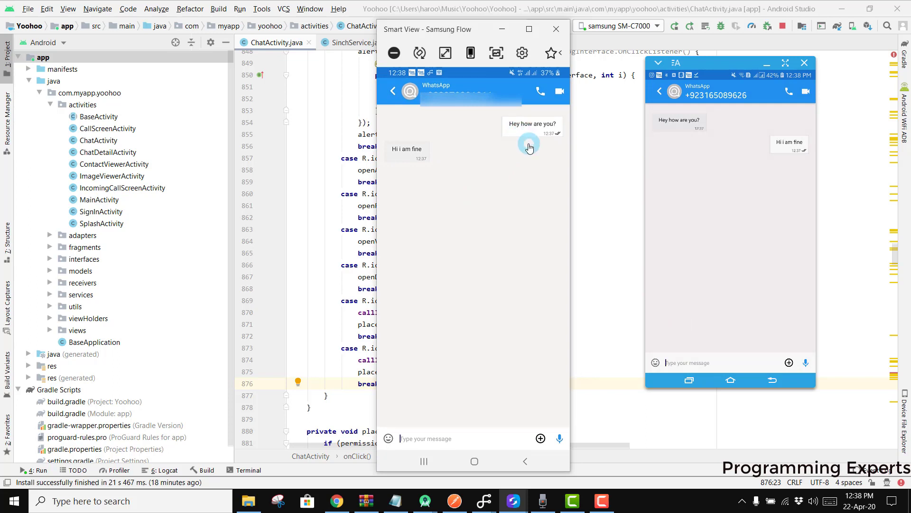
mouse_move(534, 110)
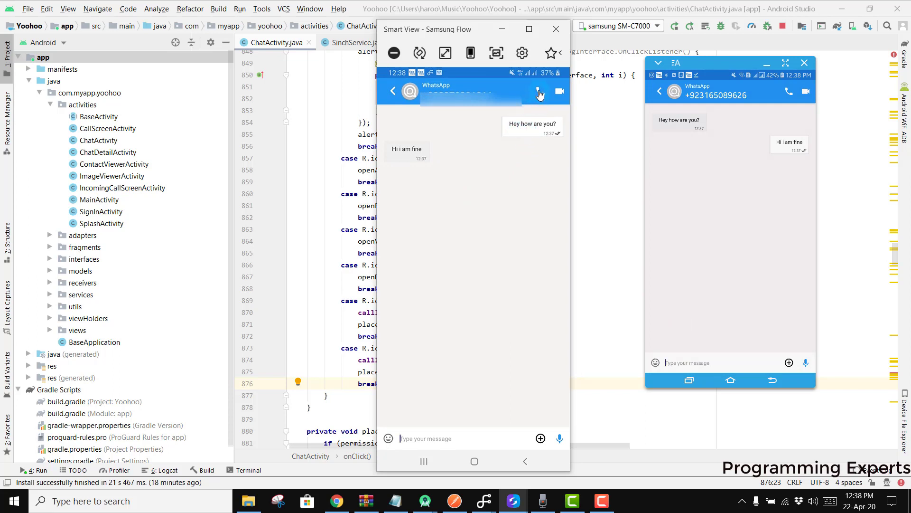
Step: Place a voice call from the first phone and answer it on the second
left_click(539, 92)
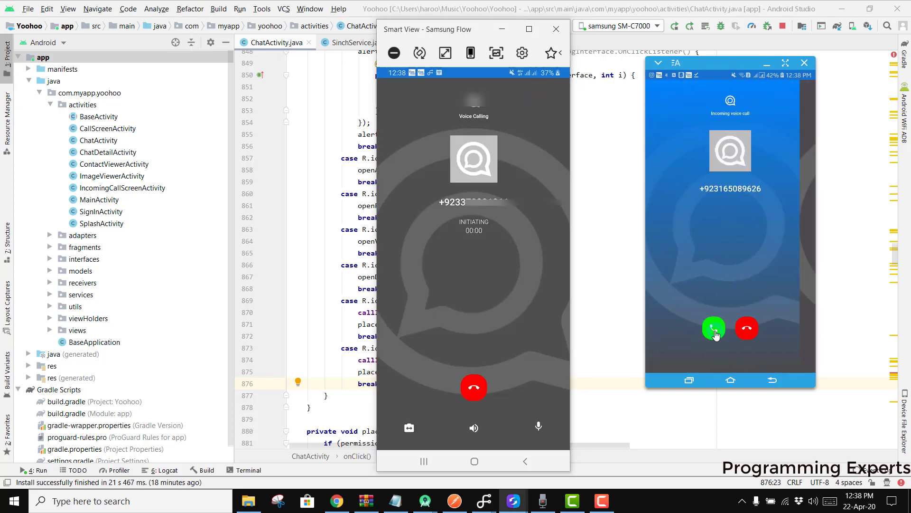
left_click(714, 329)
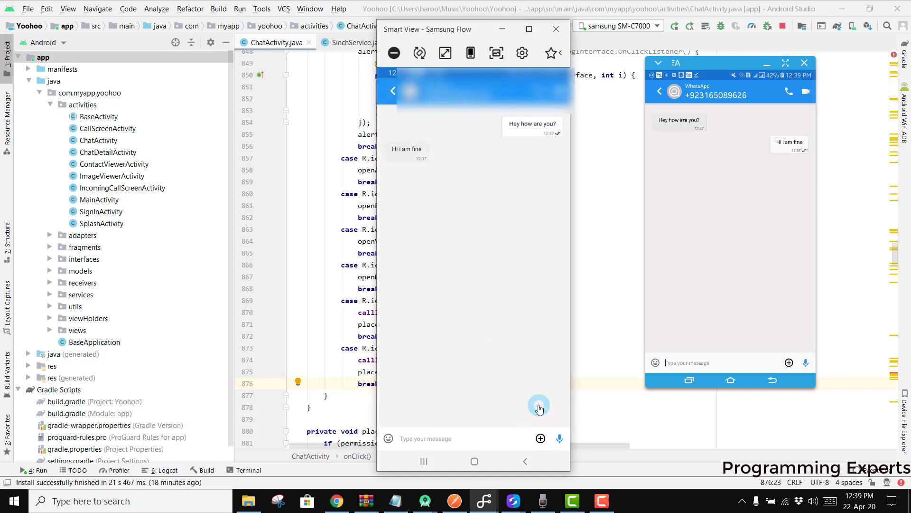
mouse_move(553, 426)
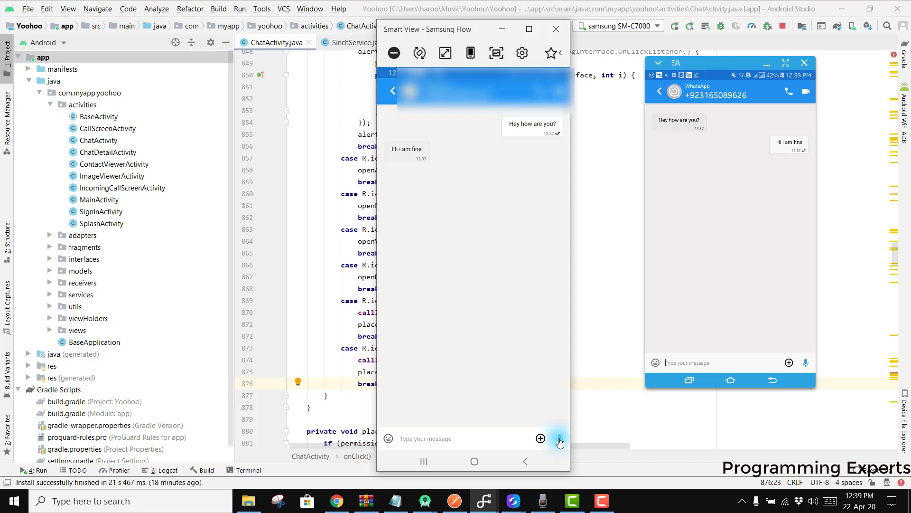
Step: Record and send voice notes from the first phone, then download the received one on the other
left_click(559, 439)
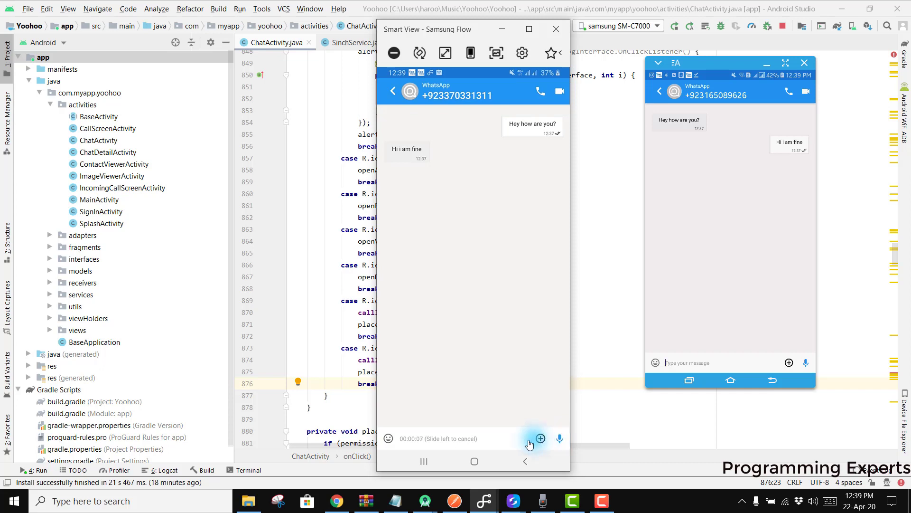
left_click(540, 439)
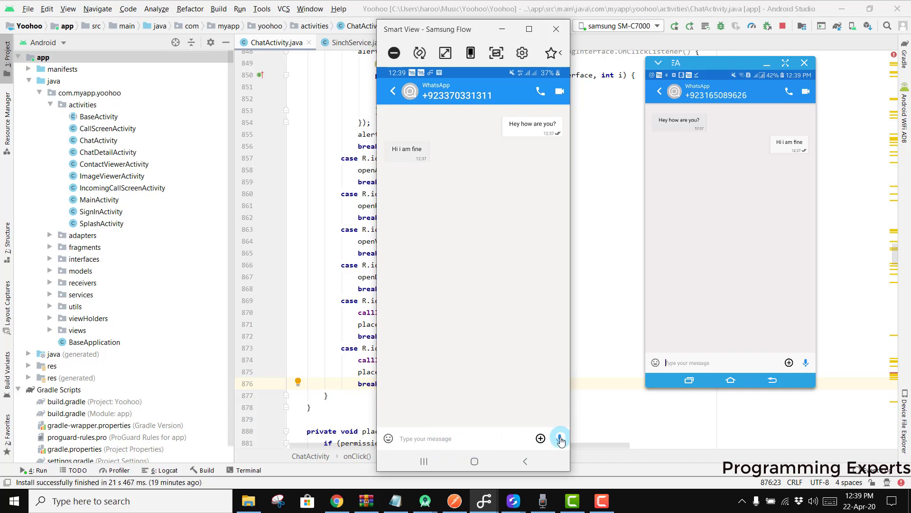
left_click(560, 438)
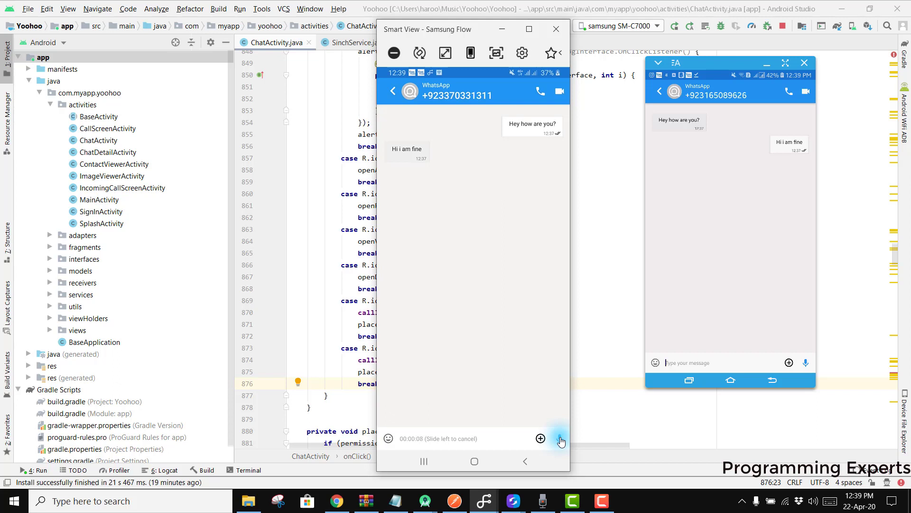
left_click(560, 438)
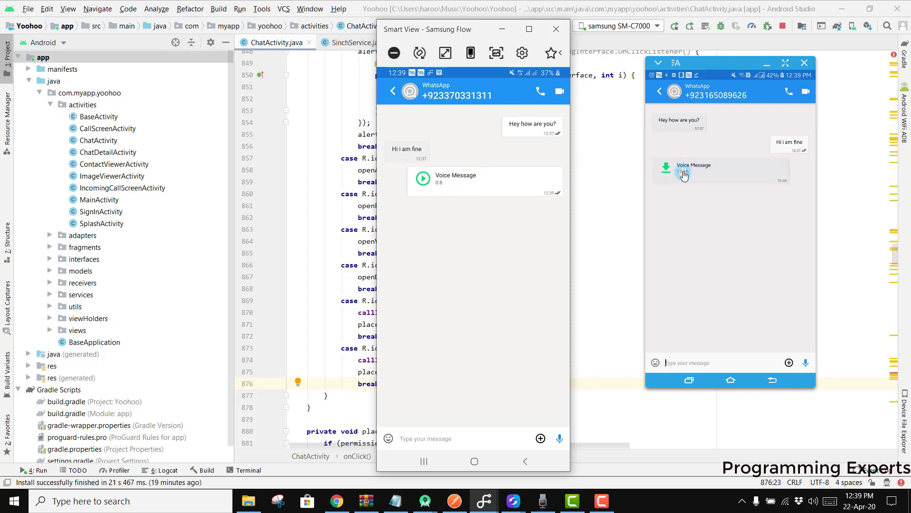
left_click(540, 438)
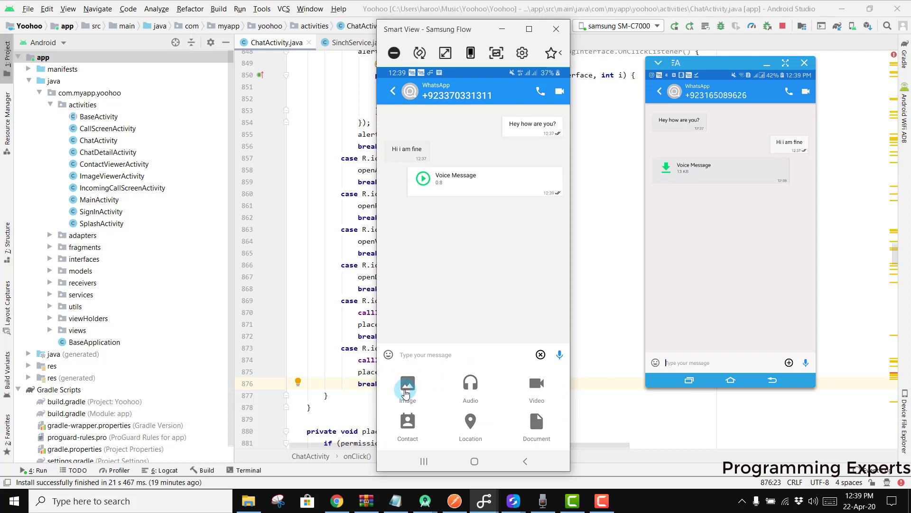
Step: Send a meme image from the gallery and close its full-size view on the other phone
left_click(407, 386)
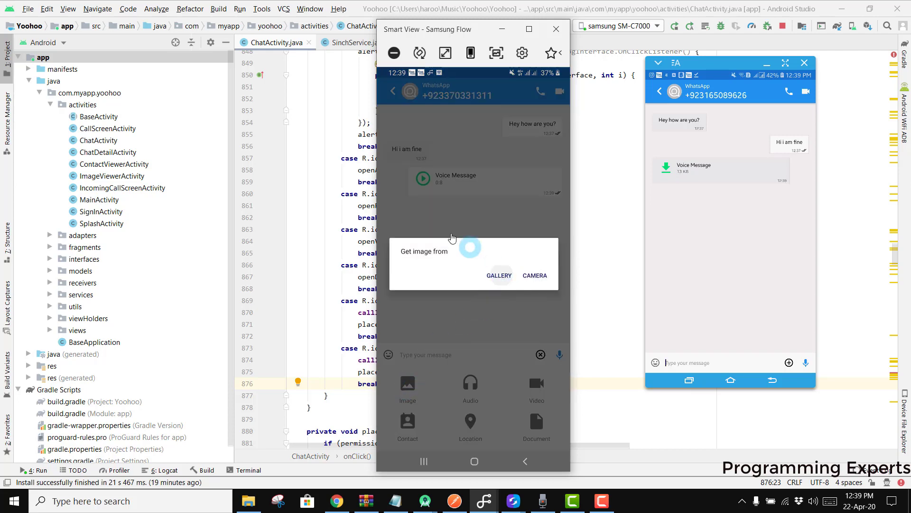
left_click(499, 275)
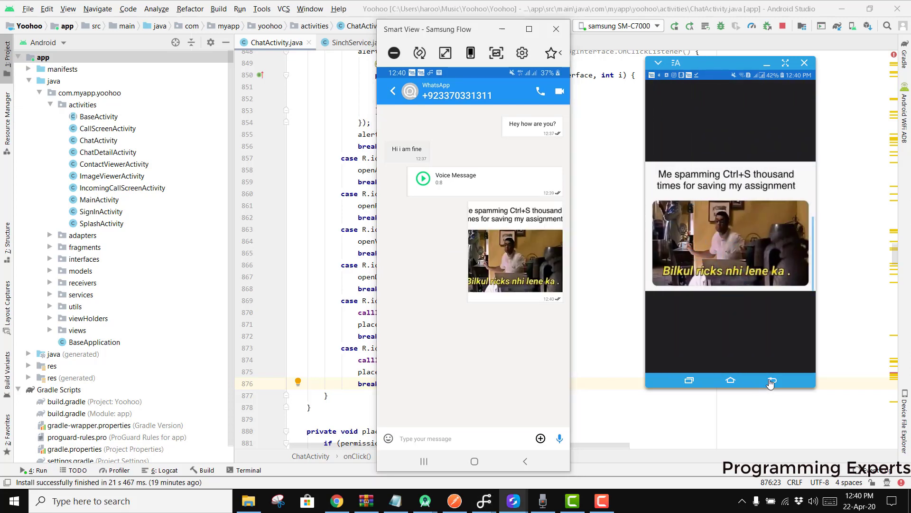
left_click(771, 379)
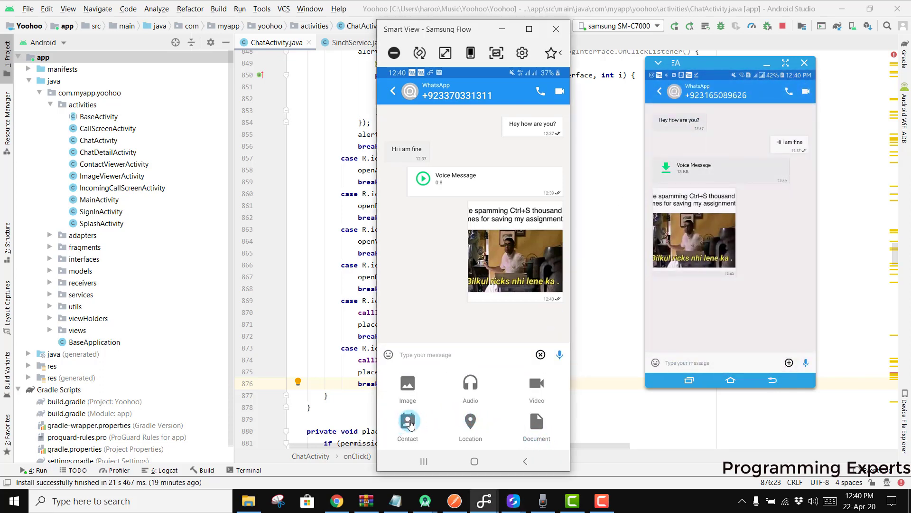
left_click(535, 420)
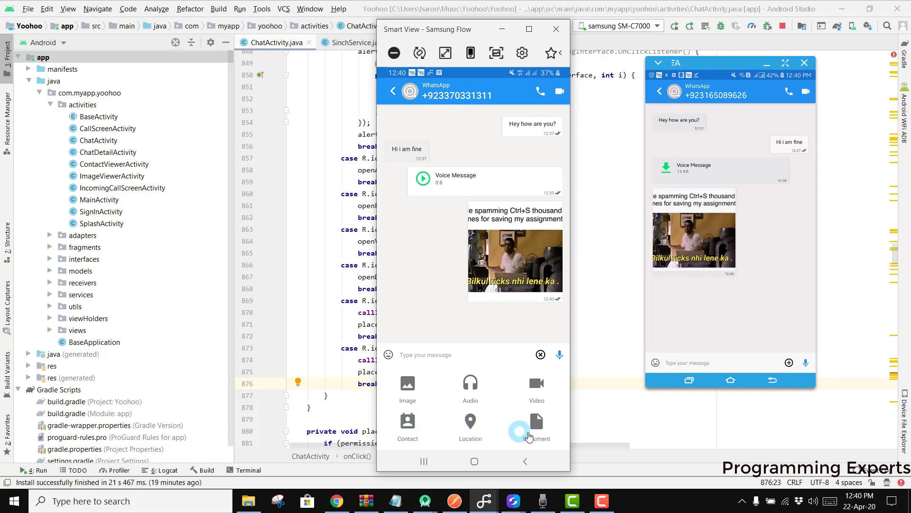
mouse_move(470, 387)
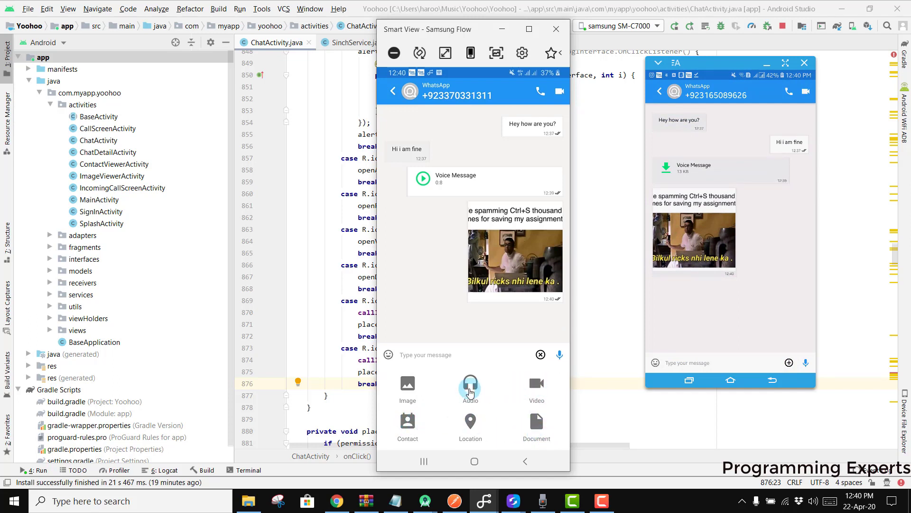
mouse_move(470, 432)
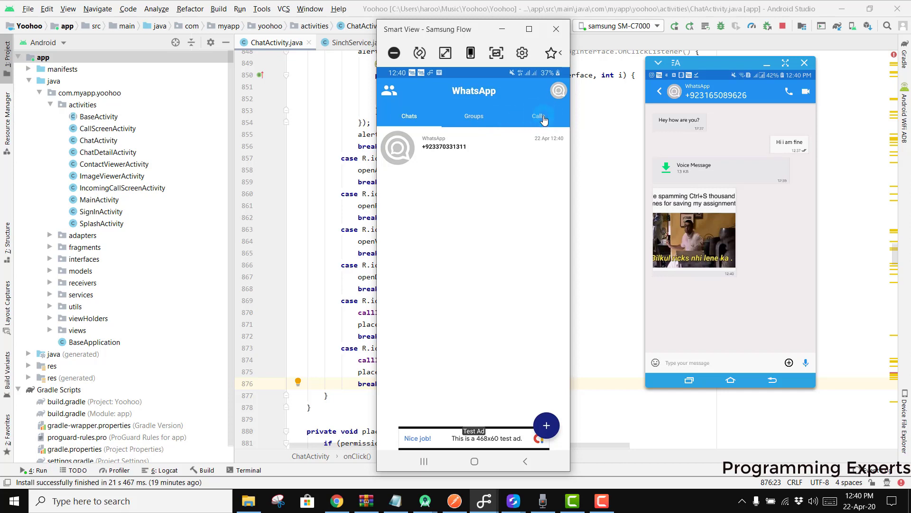
Step: Start a new group from the Groups tab with description "zsd"
left_click(538, 115)
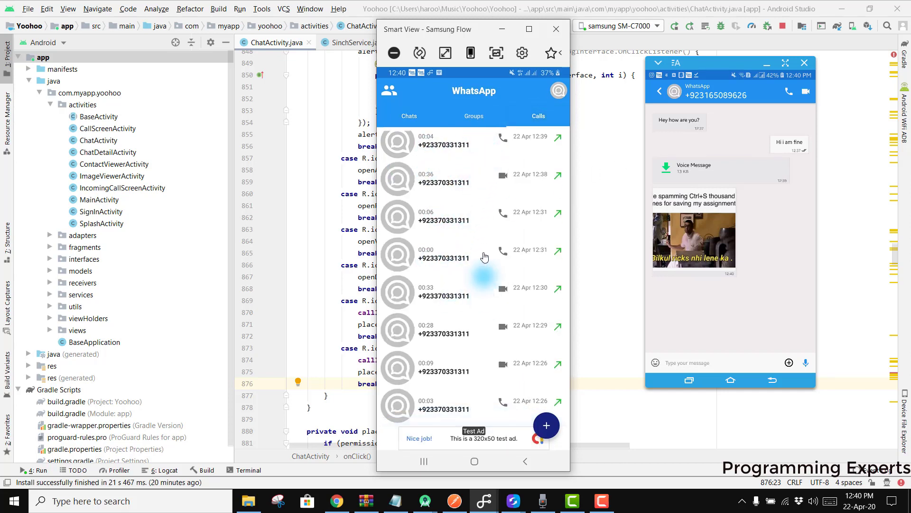
left_click(474, 116)
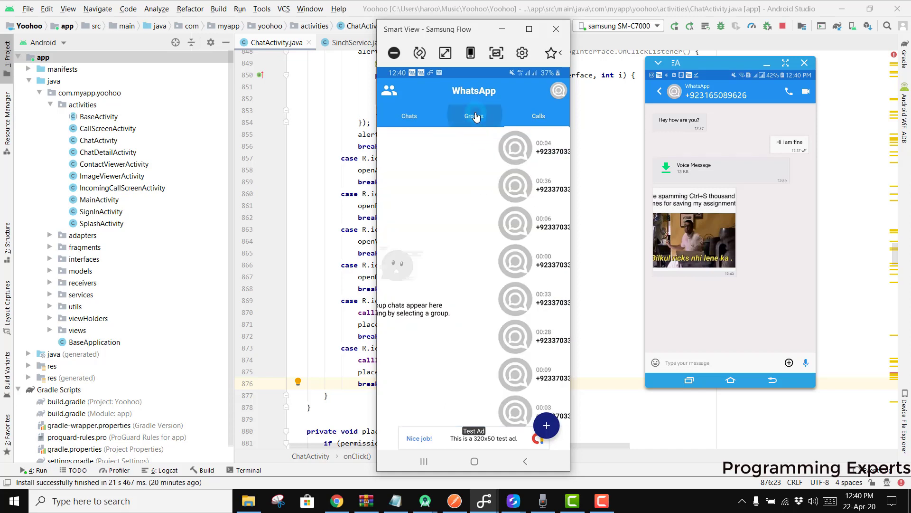
left_click(473, 115)
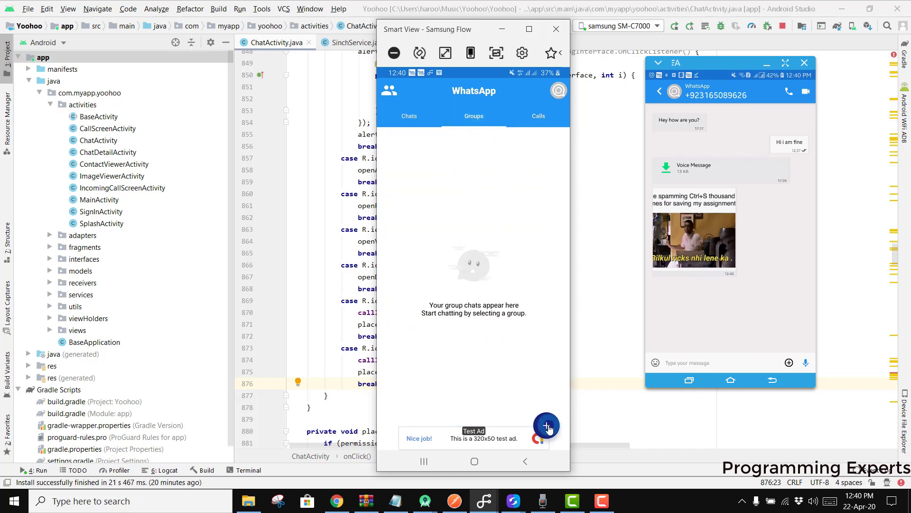
left_click(545, 425)
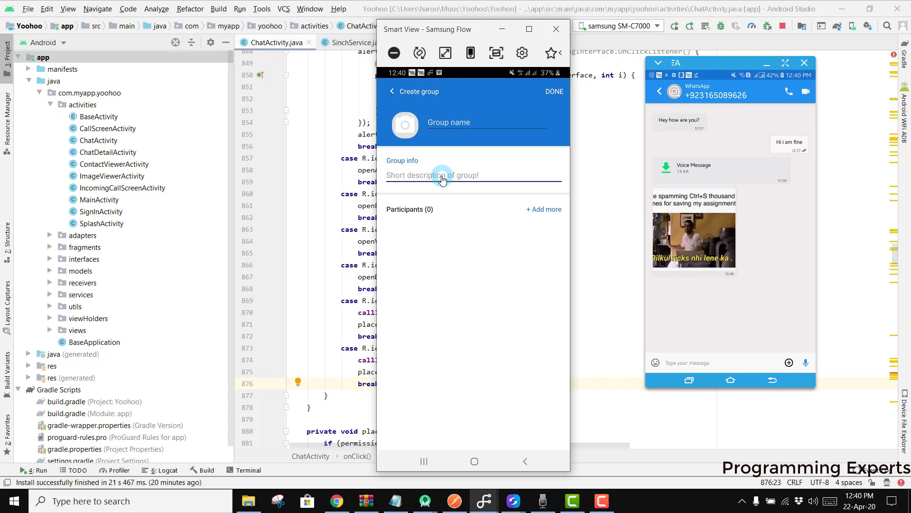
type("zsd")
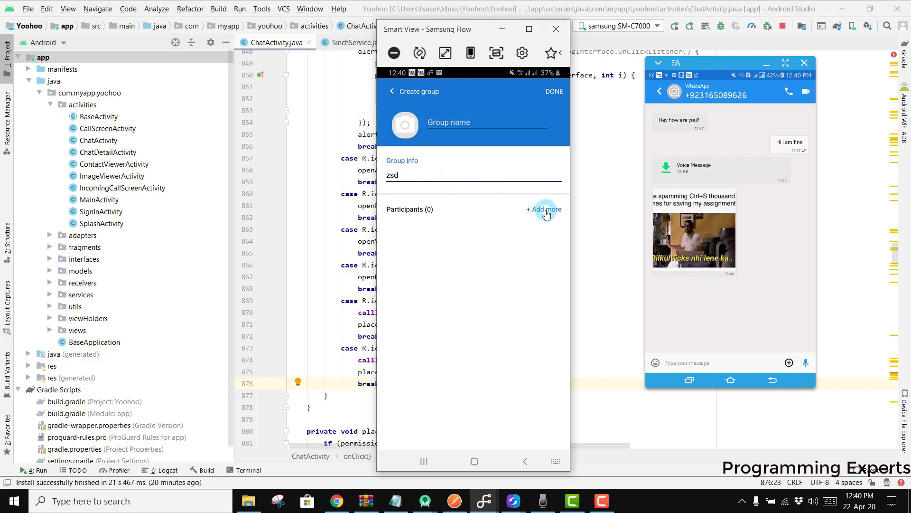
Step: Add two participants and create the group named "Friends"
left_click(544, 209)
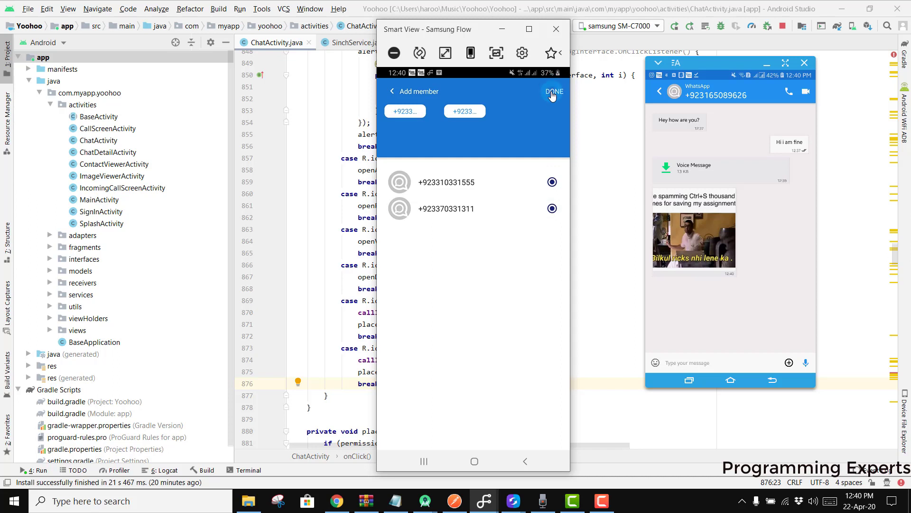
left_click(554, 91)
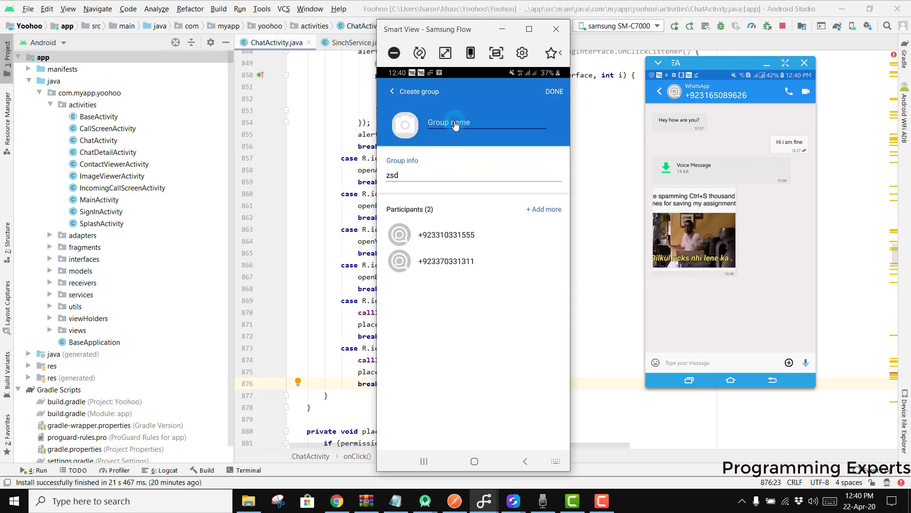
type("Friends")
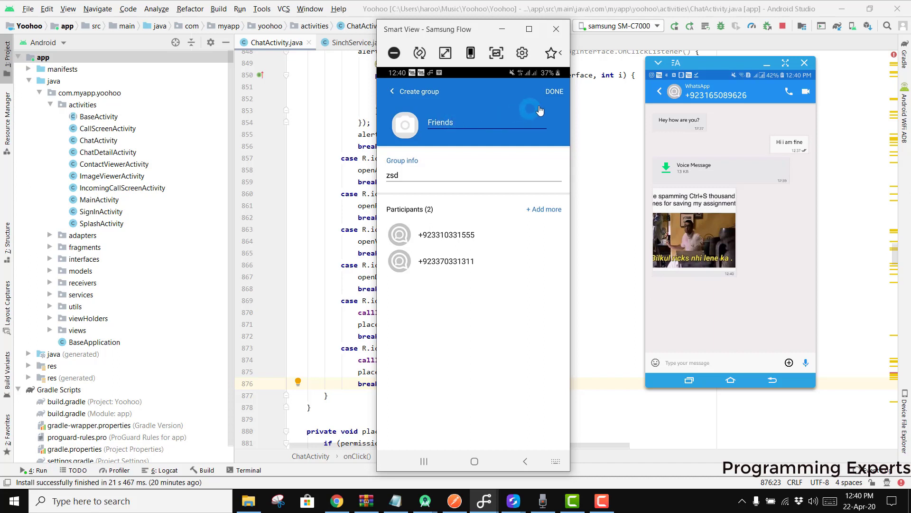
left_click(553, 91)
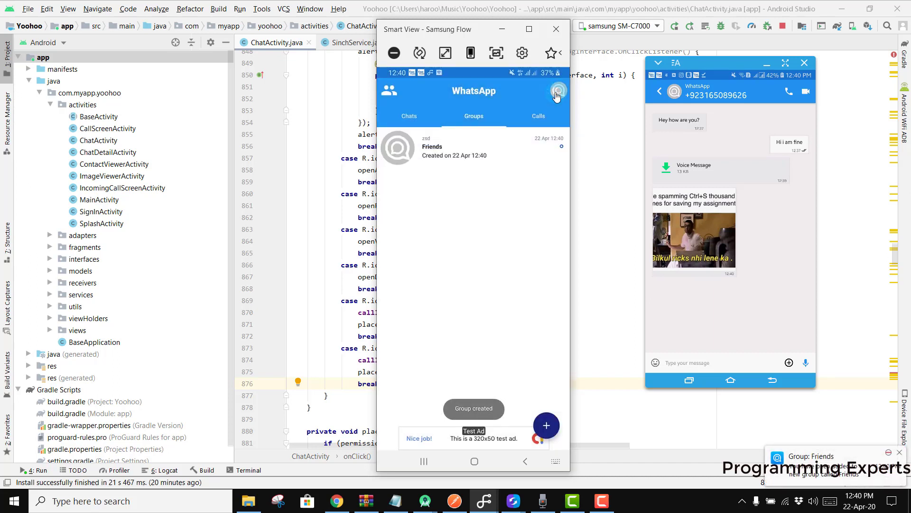
Step: Send "Hello friends" in the Friends group from the other phone, then return to the group list
left_click(471, 146)
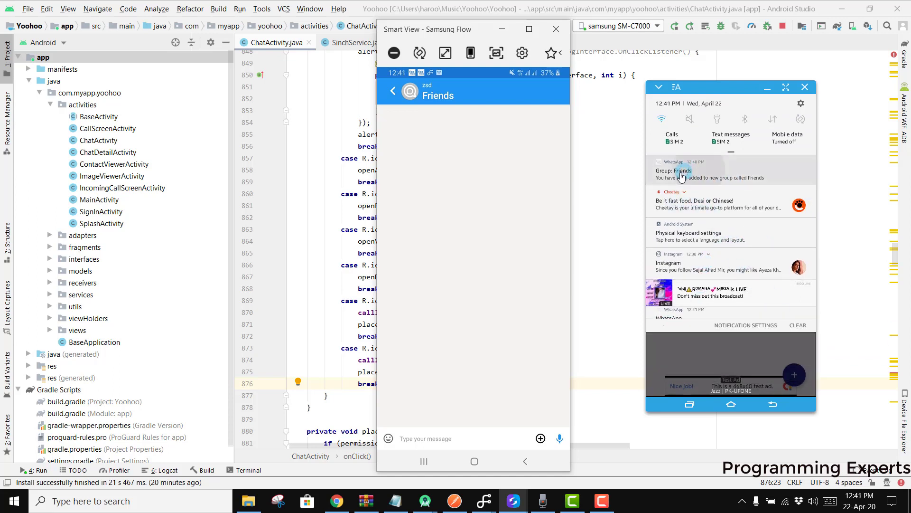
left_click(697, 173)
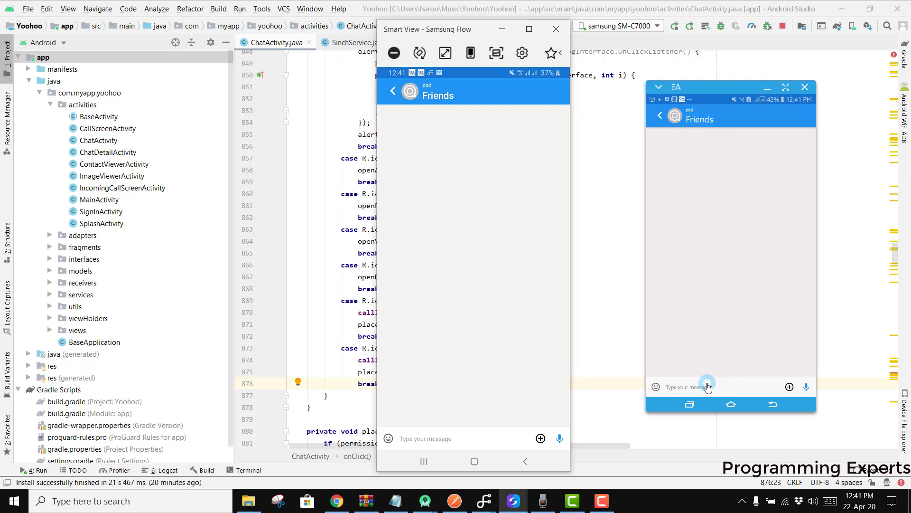
type("Hello friends")
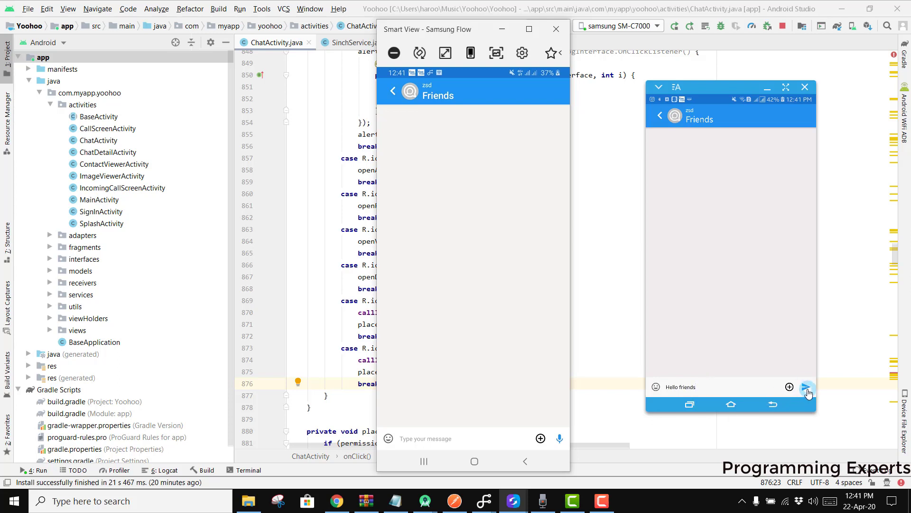
left_click(807, 387)
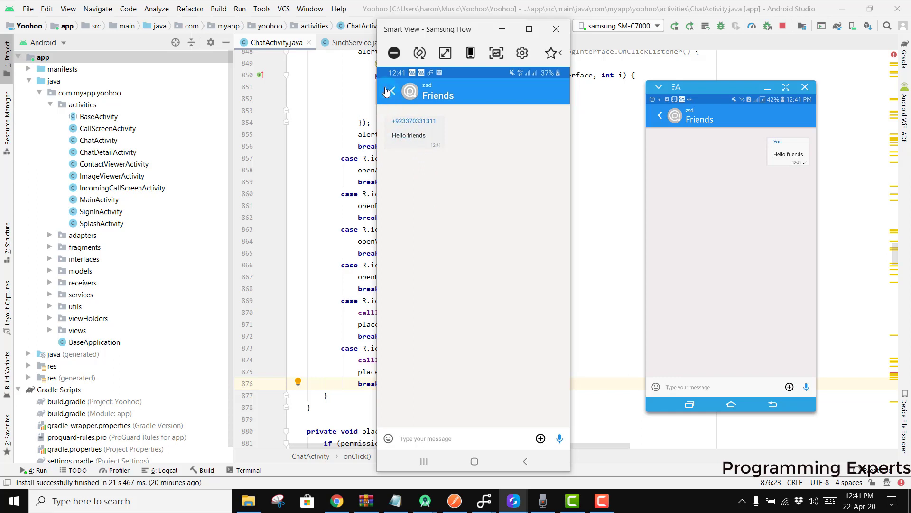
left_click(389, 91)
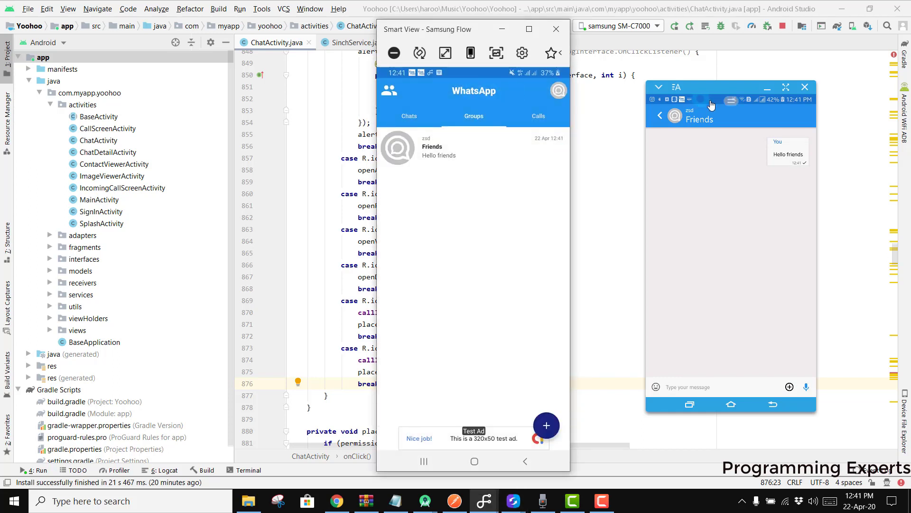
Step: Show the Friends group info with its three participants on the other phone and back out on the first
left_click(698, 120)
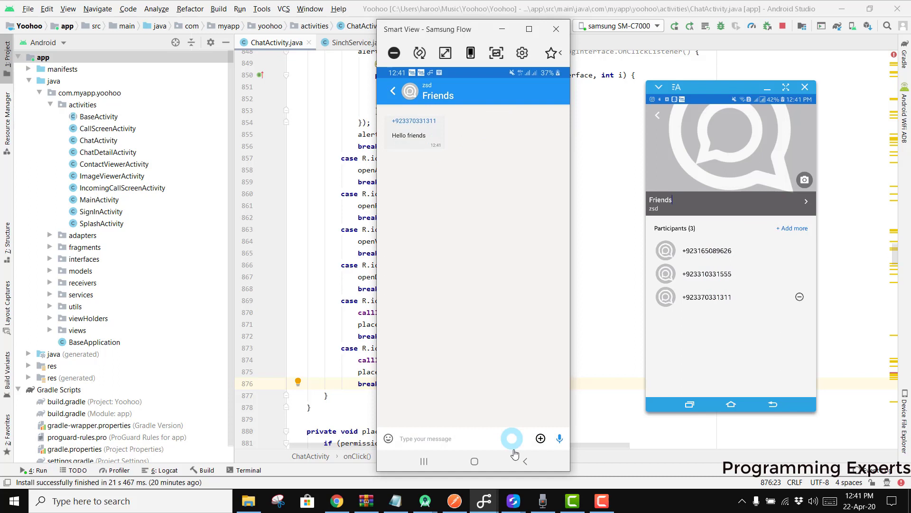
left_click(522, 462)
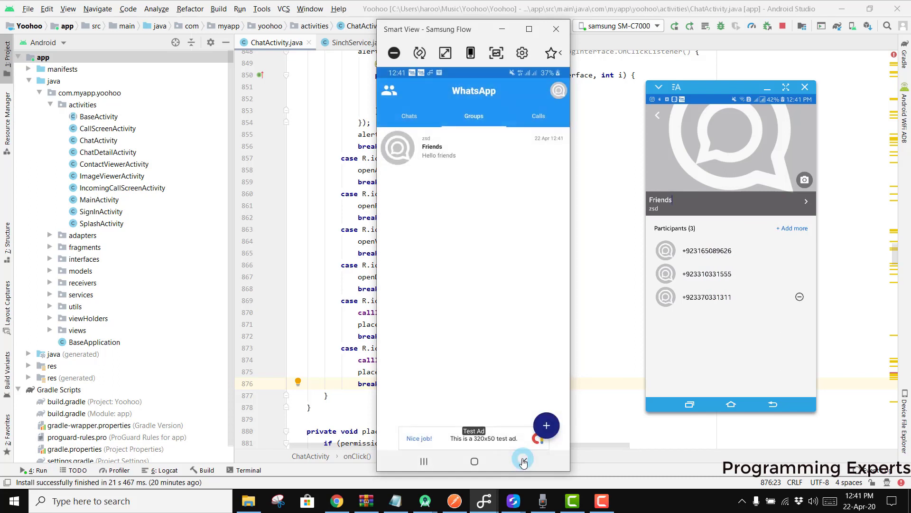
left_click(521, 461)
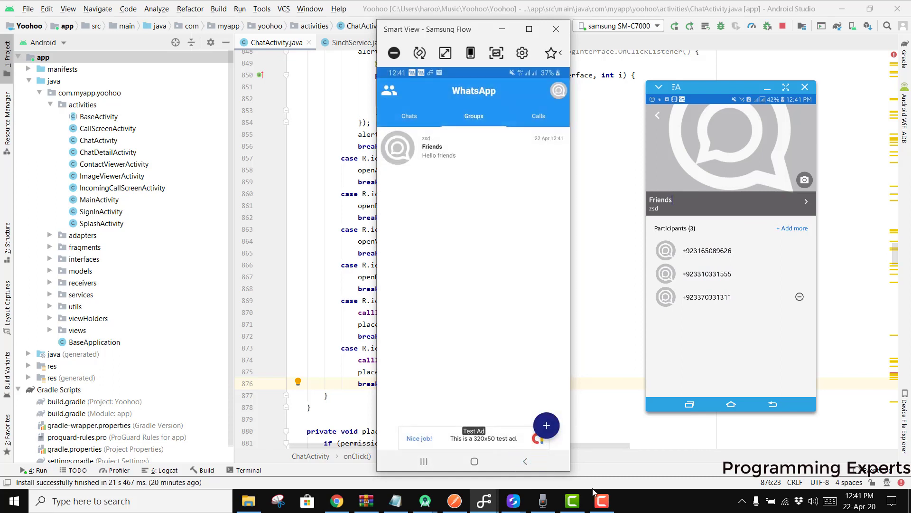